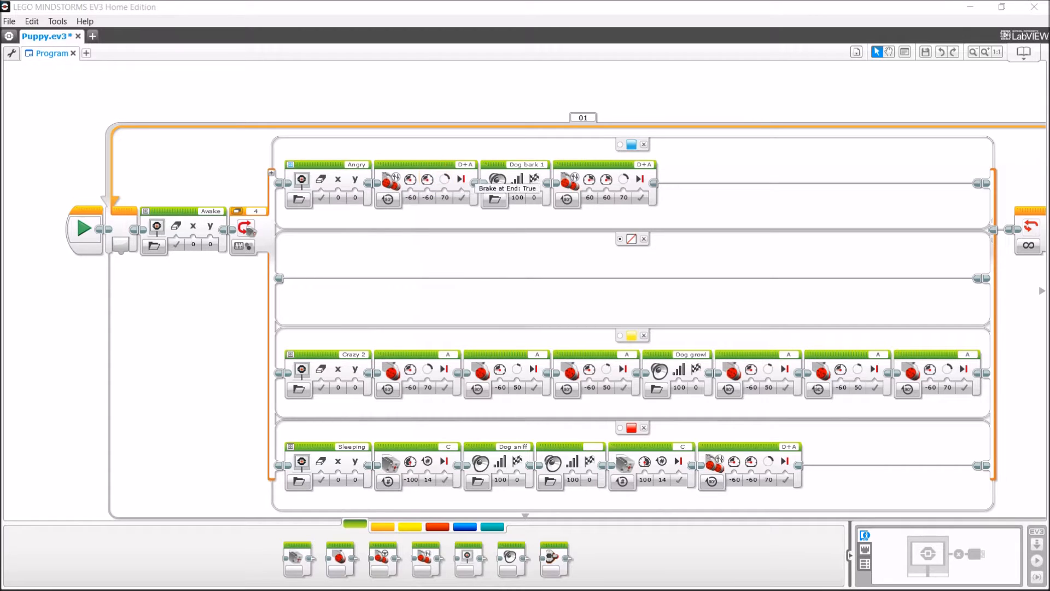
mouse_move(624, 179)
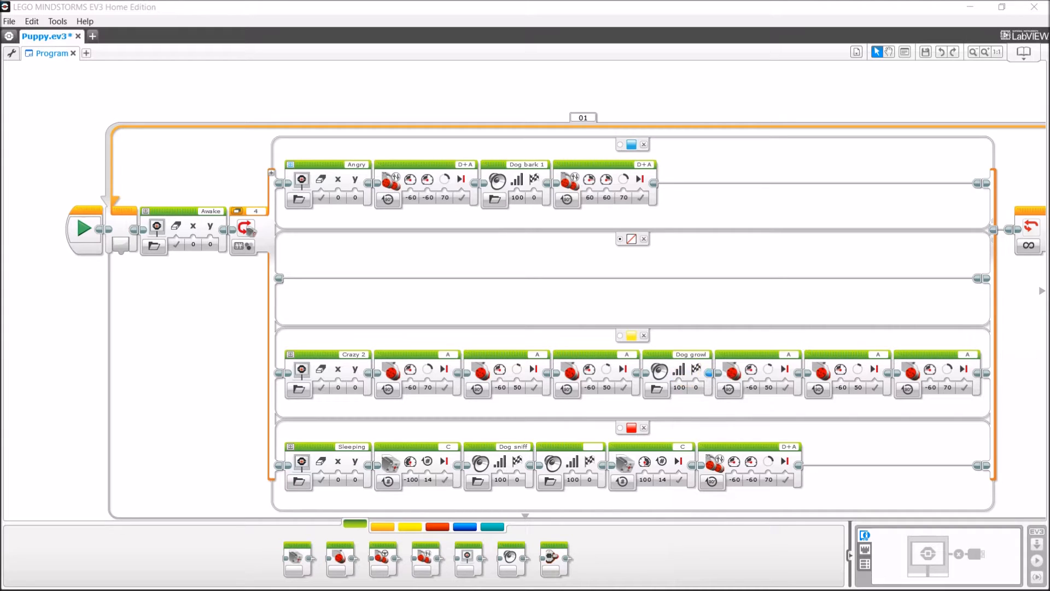
mouse_move(912, 369)
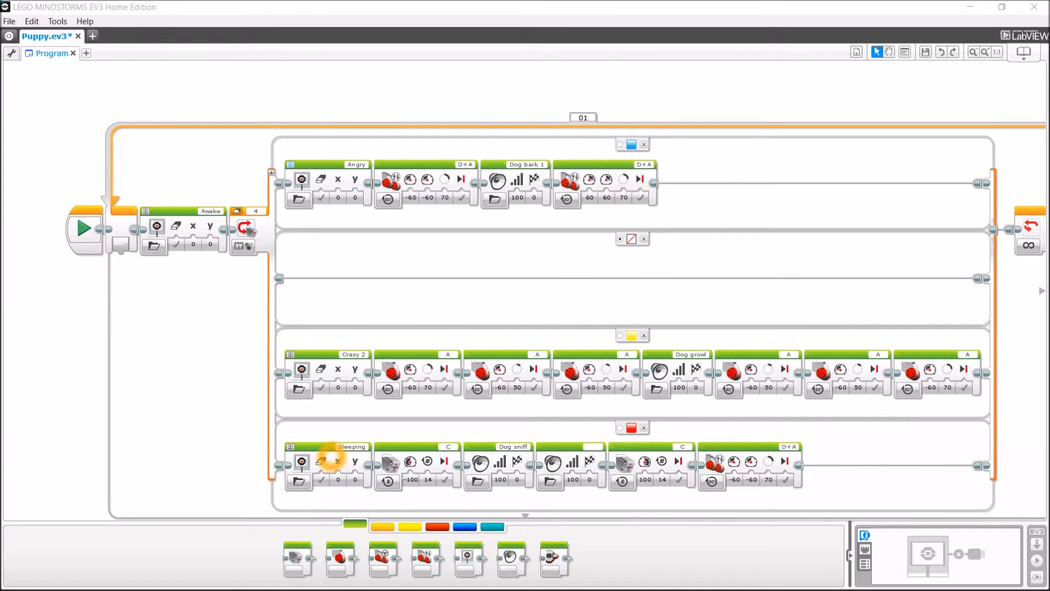
mouse_move(408, 477)
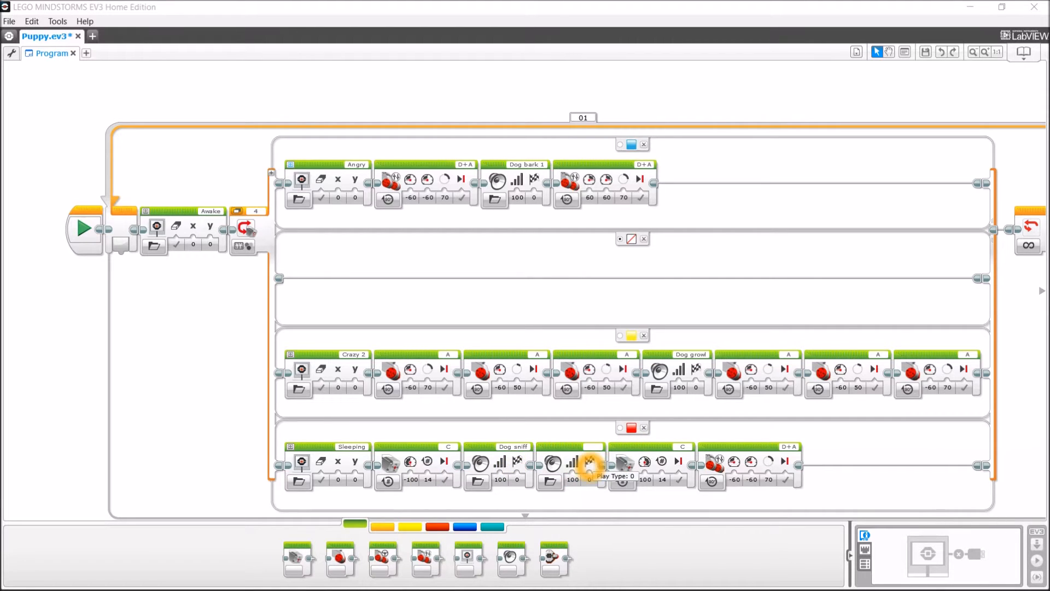
mouse_move(587, 463)
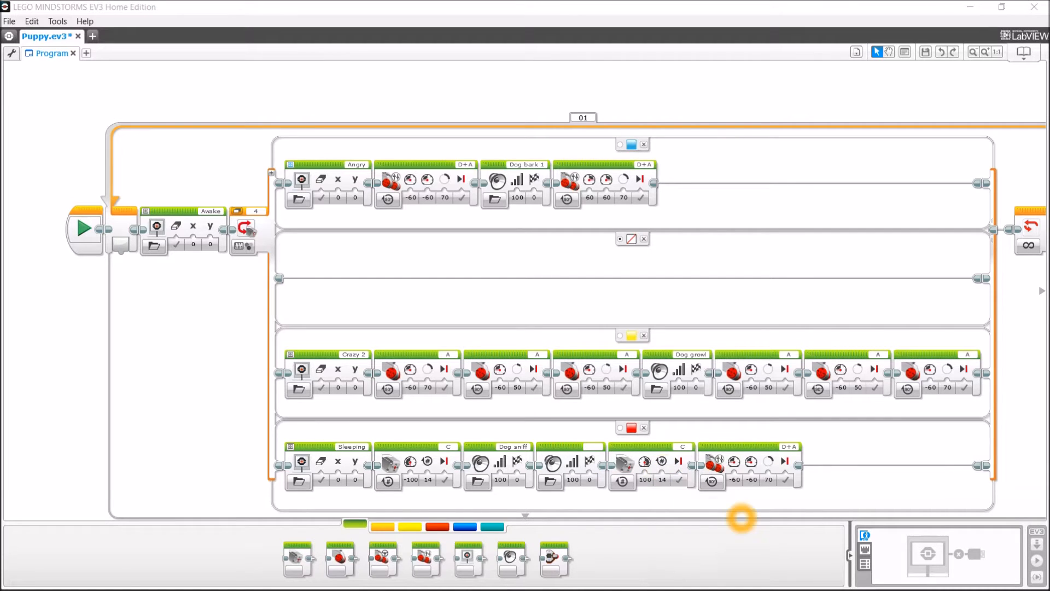
mouse_move(752, 479)
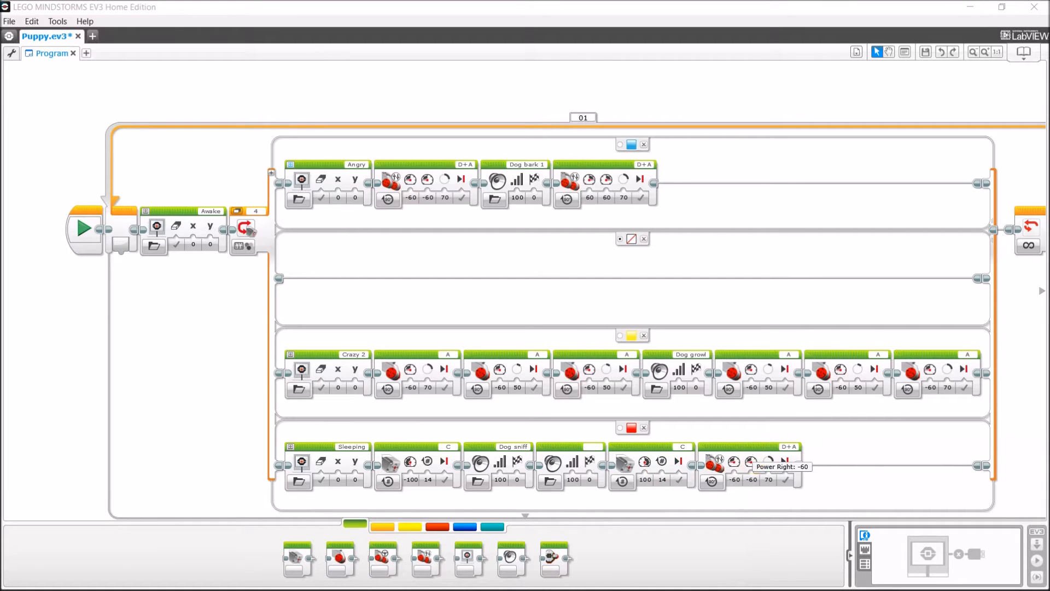
mouse_move(729, 389)
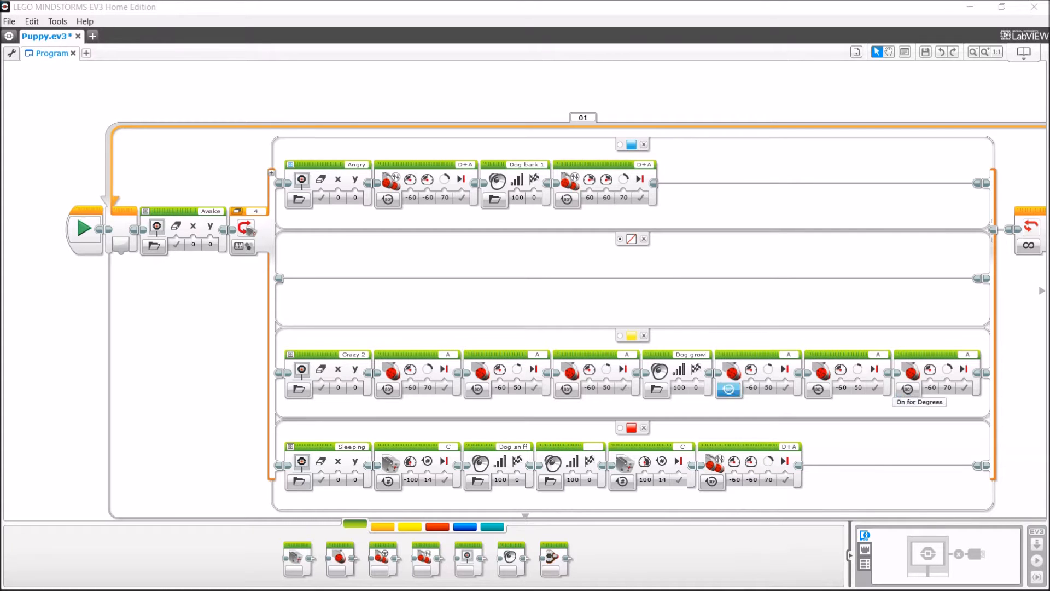